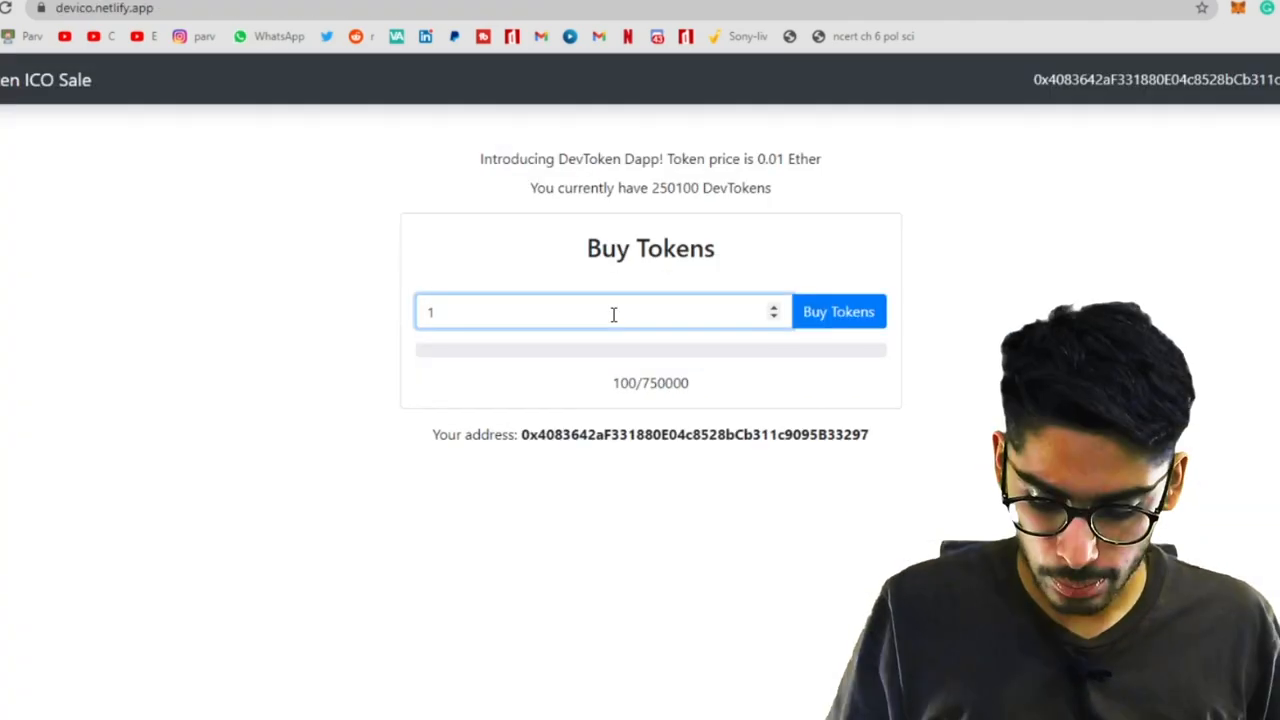
Highlight the token quantity 1 and the 0.01 Ether price on the sale page
click(838, 311)
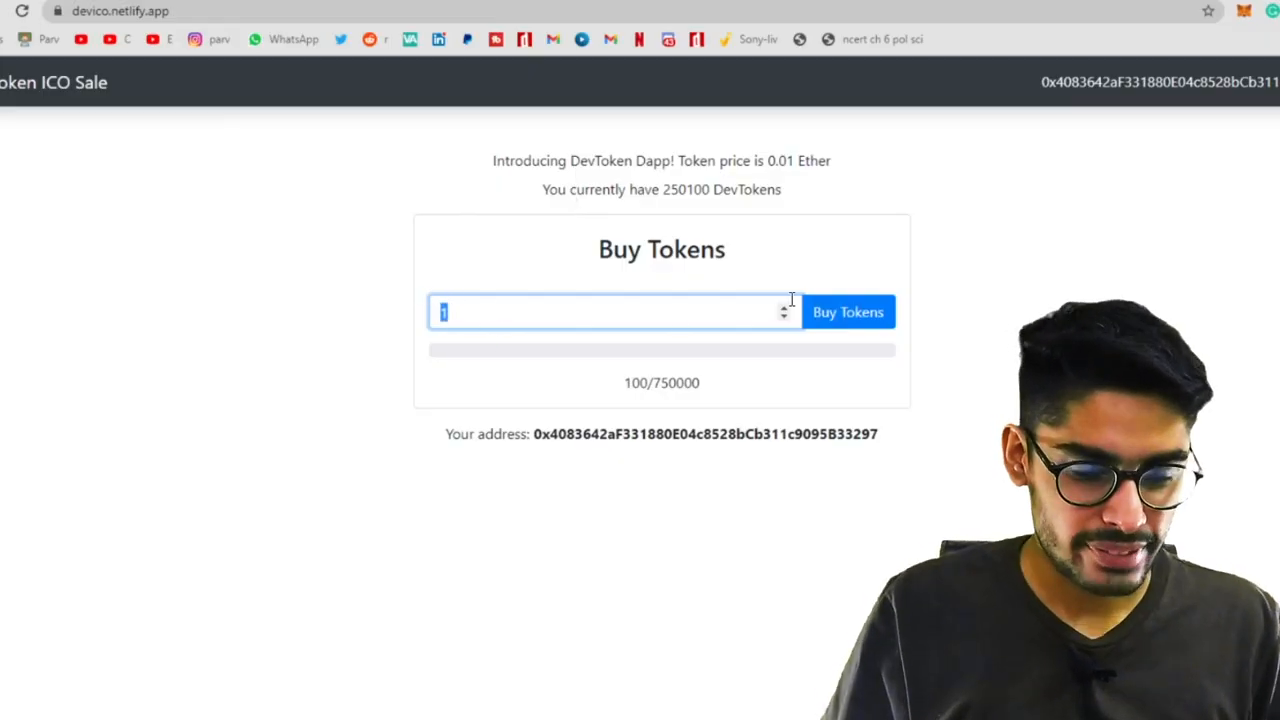
mouse_move(768, 298)
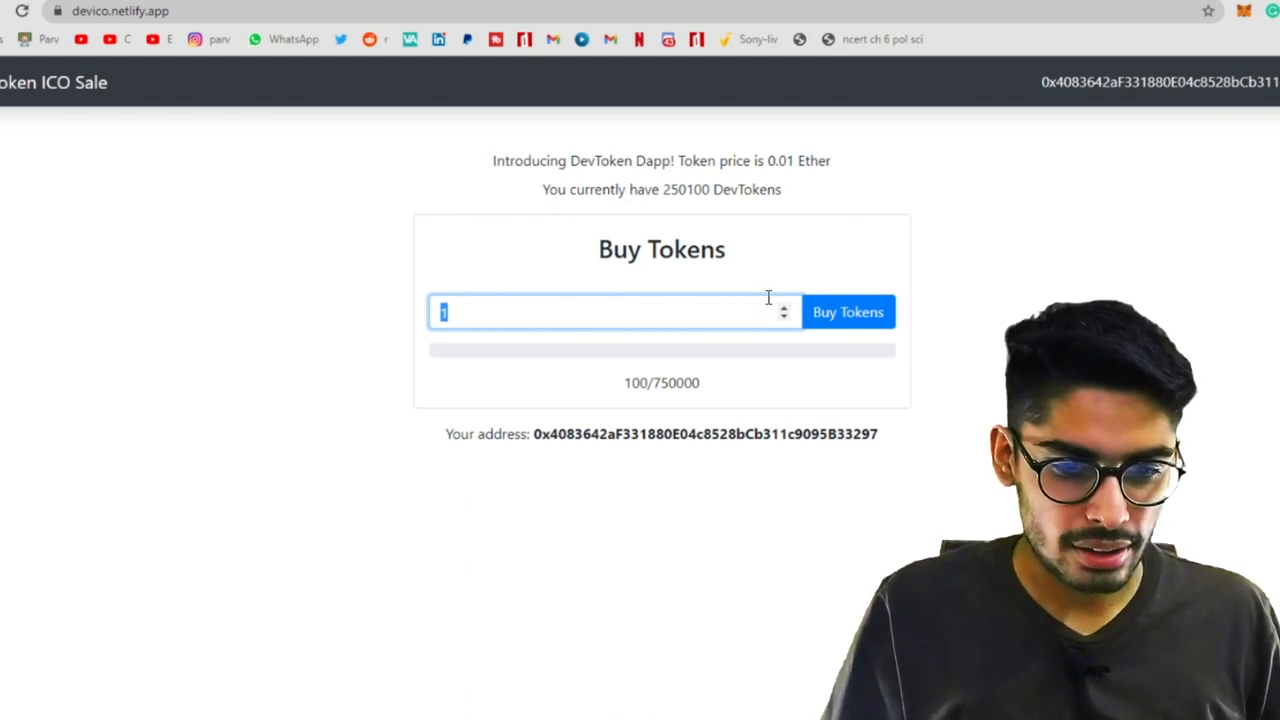
drag(492, 161, 782, 189)
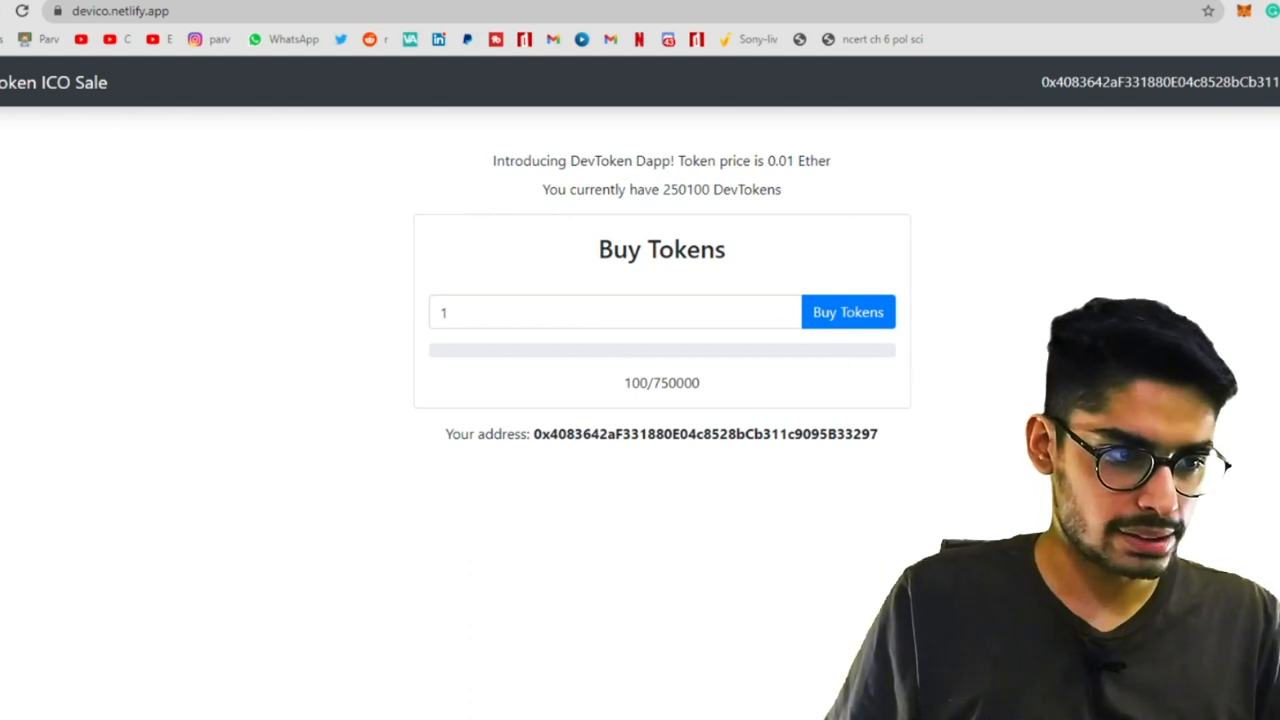
mouse_move(613, 193)
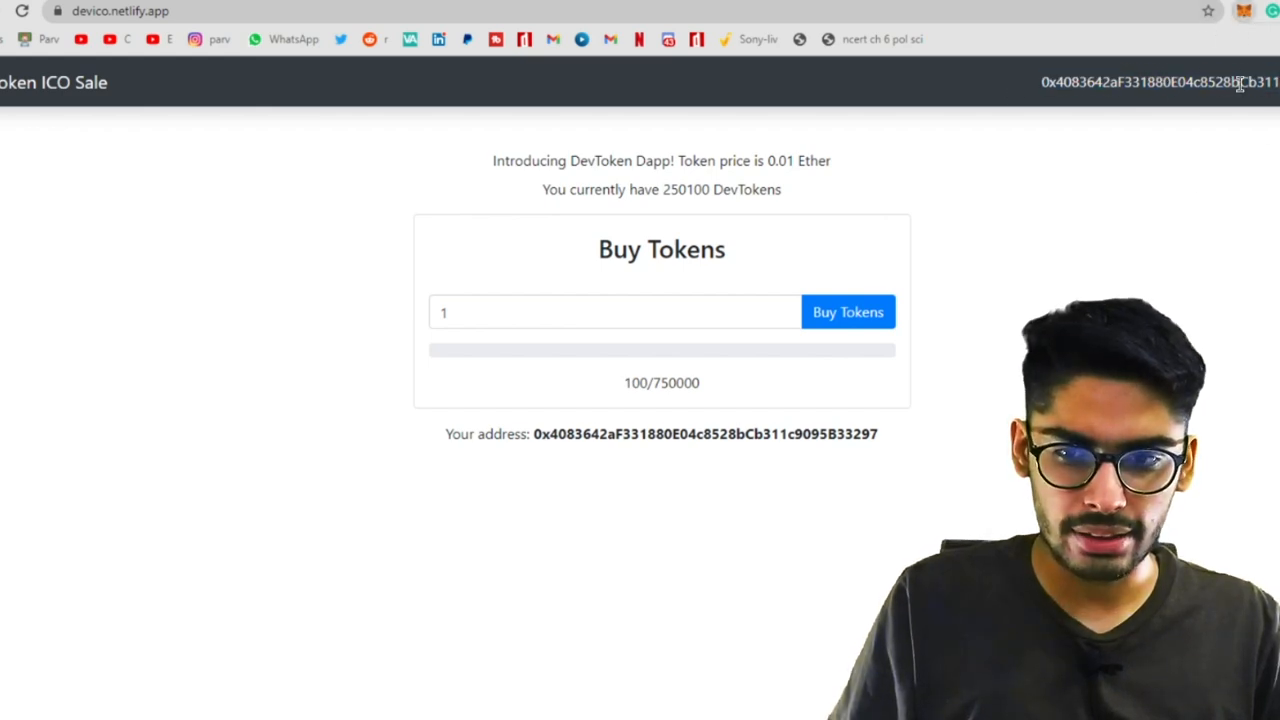
click(1243, 11)
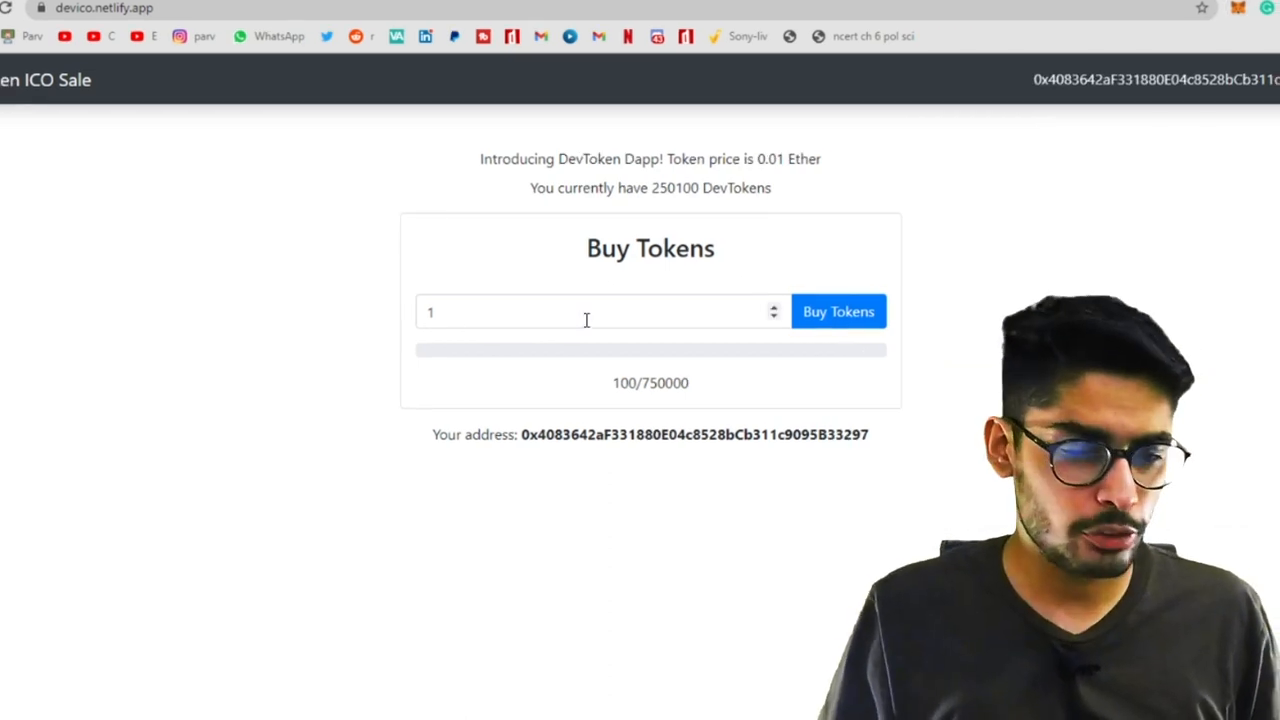
mouse_move(463, 286)
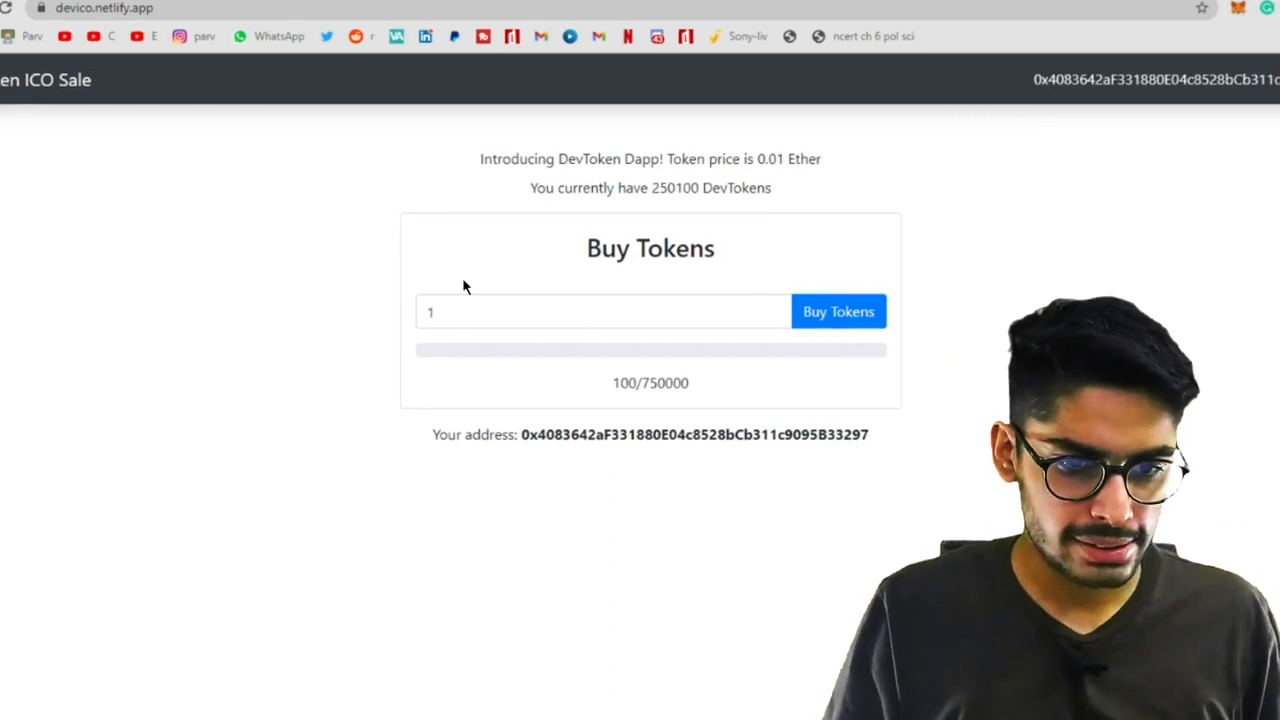
click(600, 311)
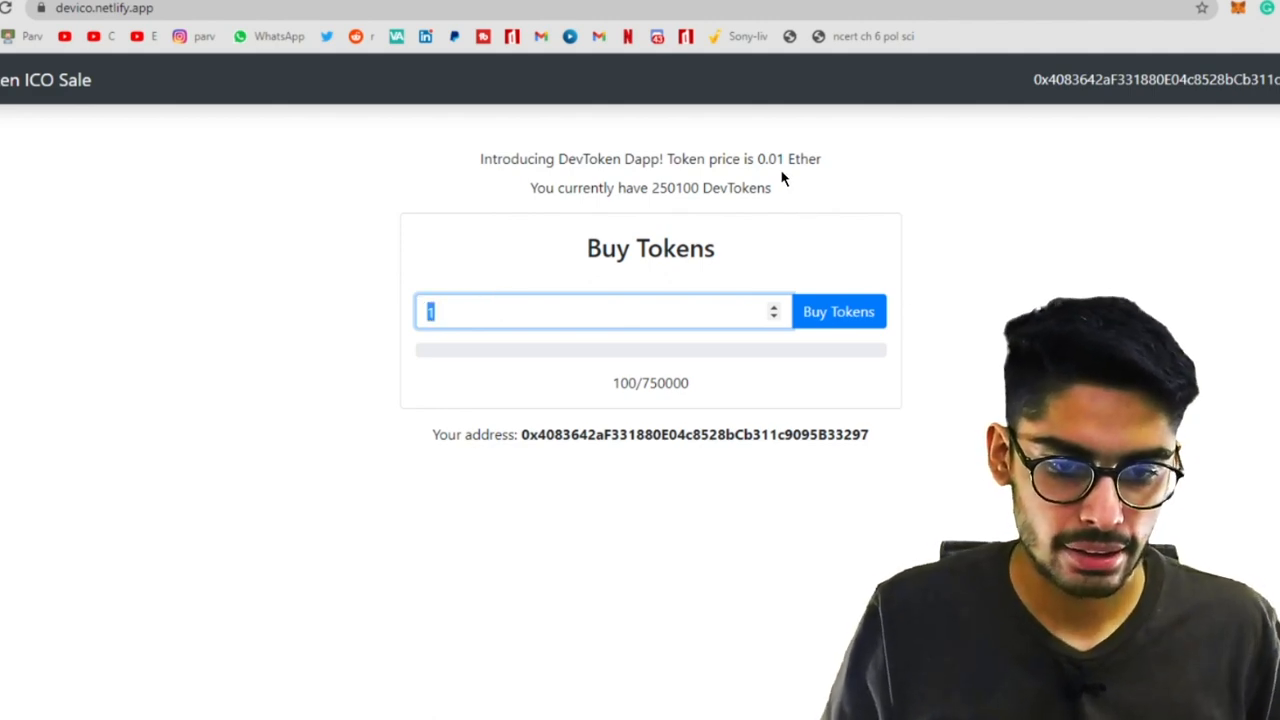
double_click(770, 159)
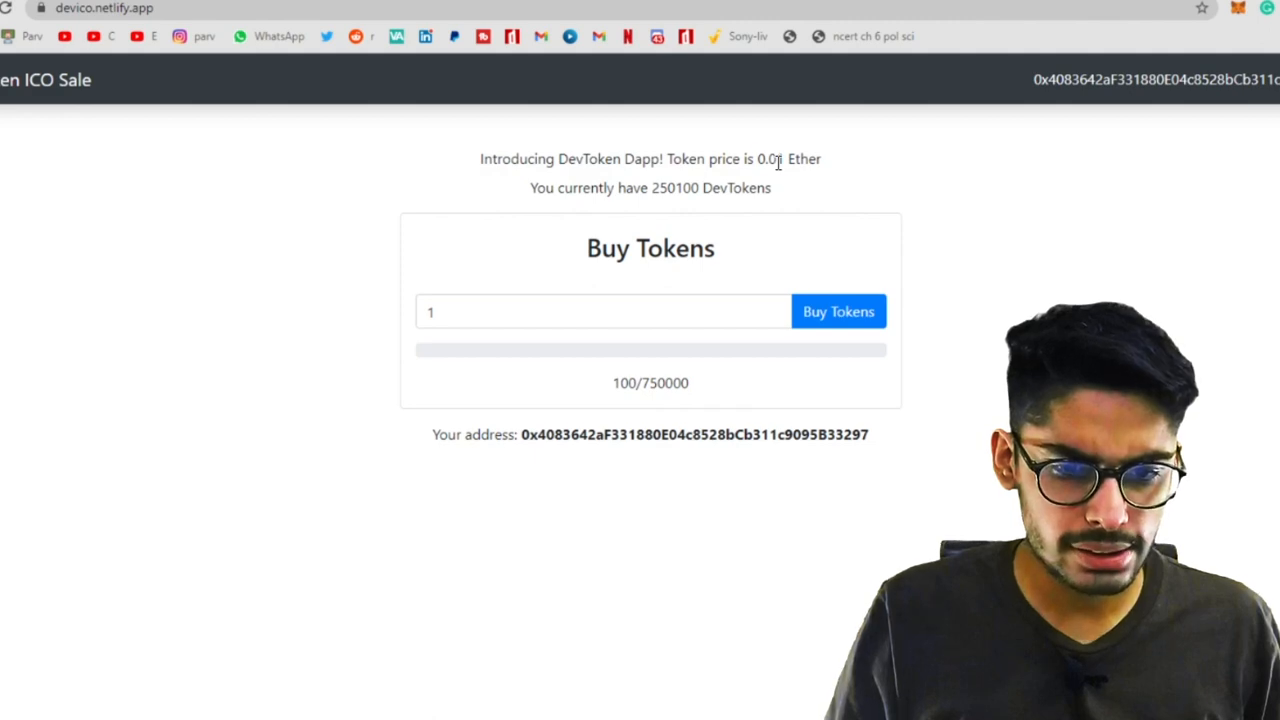
double_click(770, 159)
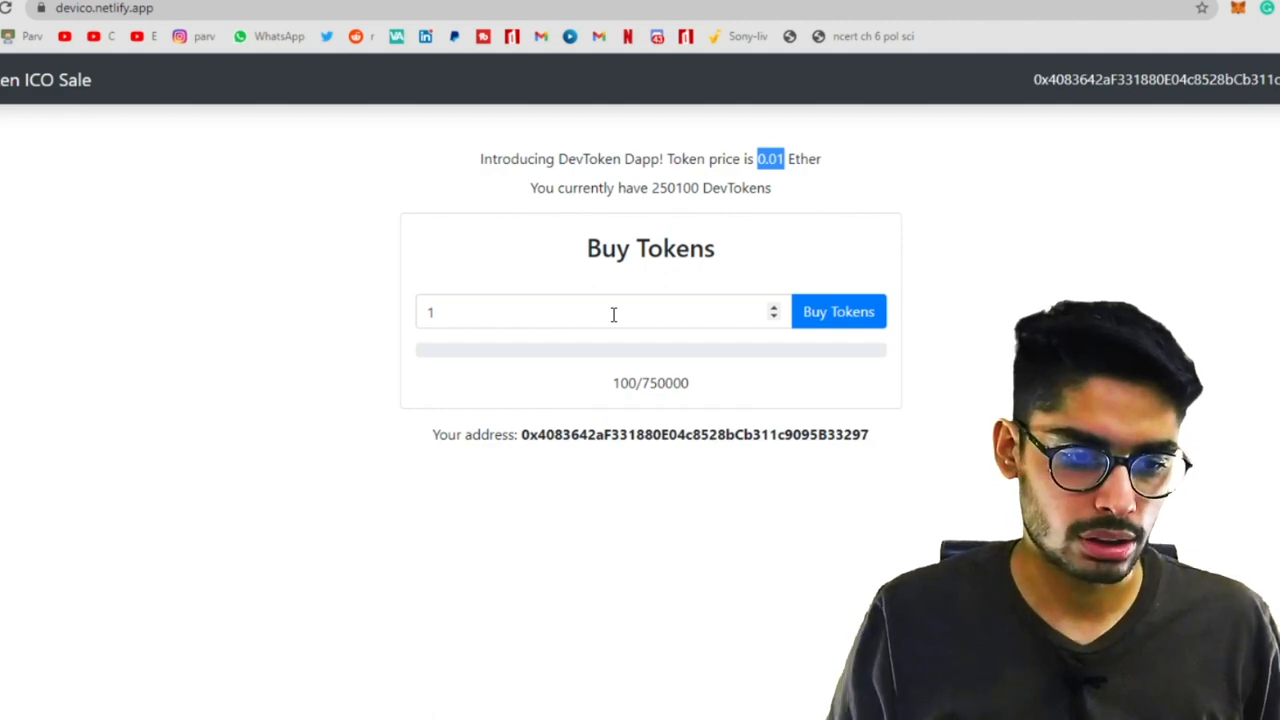
Buy one DevToken and confirm the 0.01 Ether purchase in MetaMask
click(600, 311)
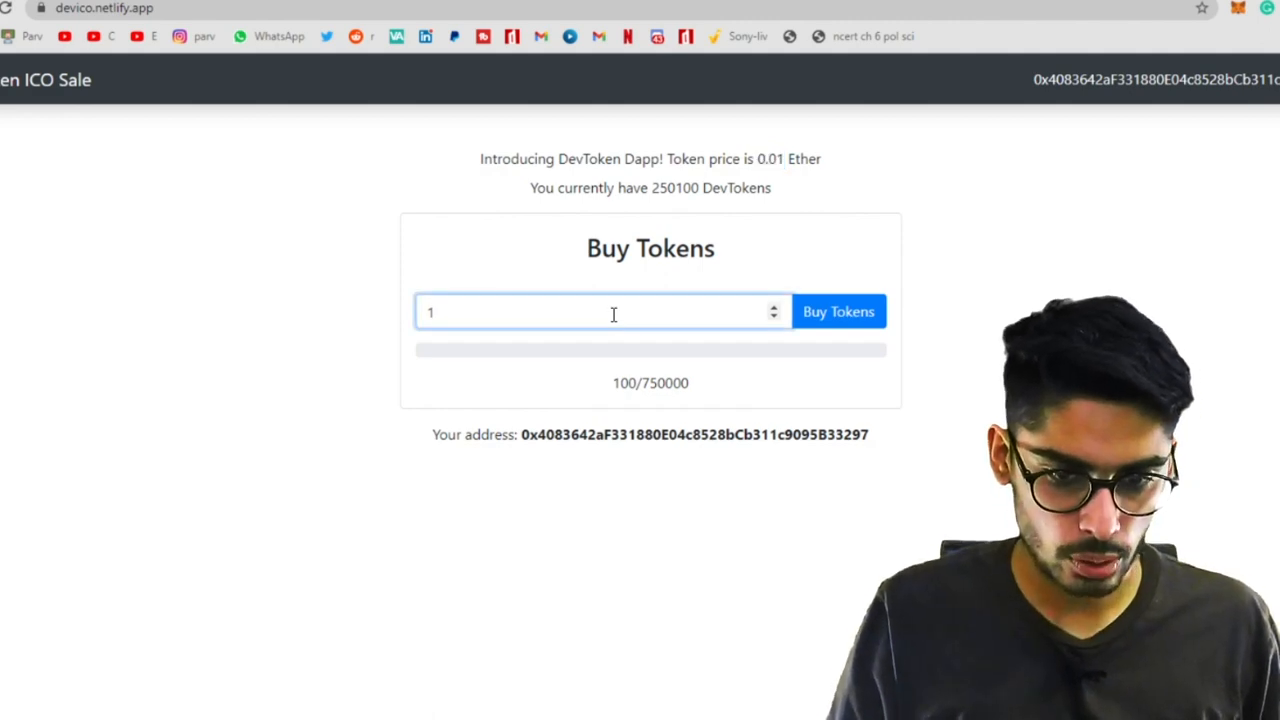
click(838, 311)
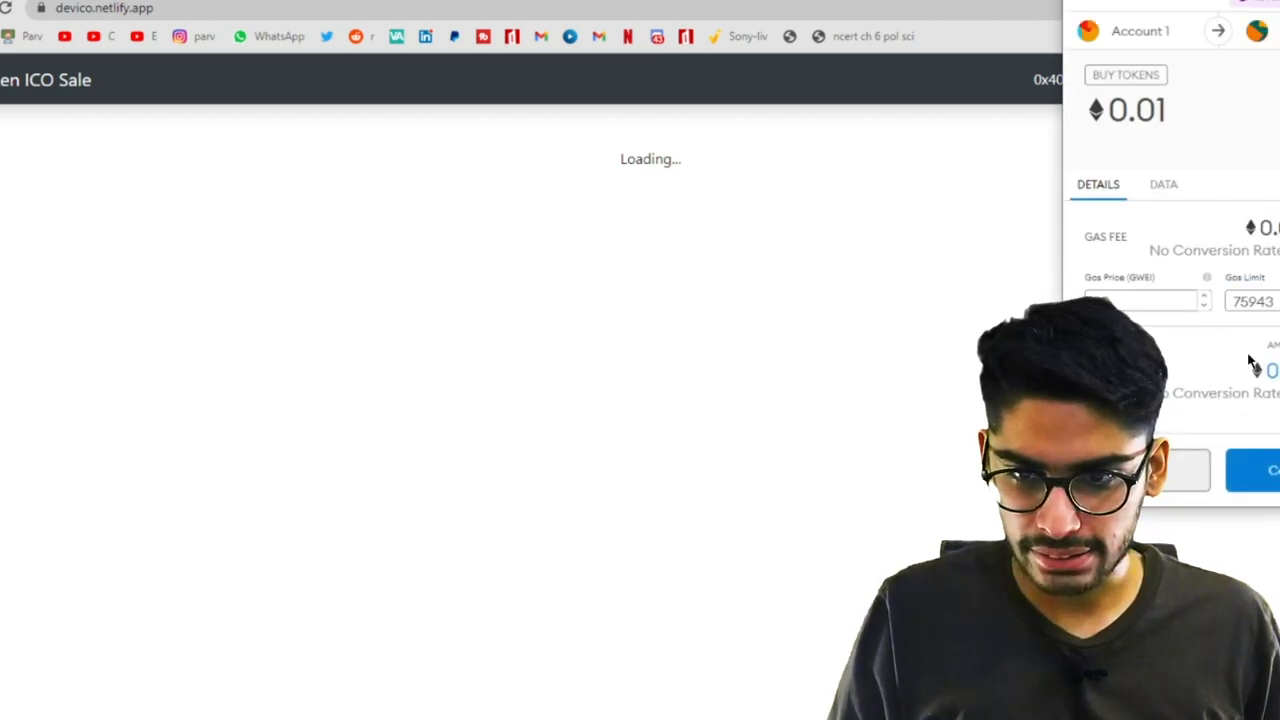
double_click(1150, 110)
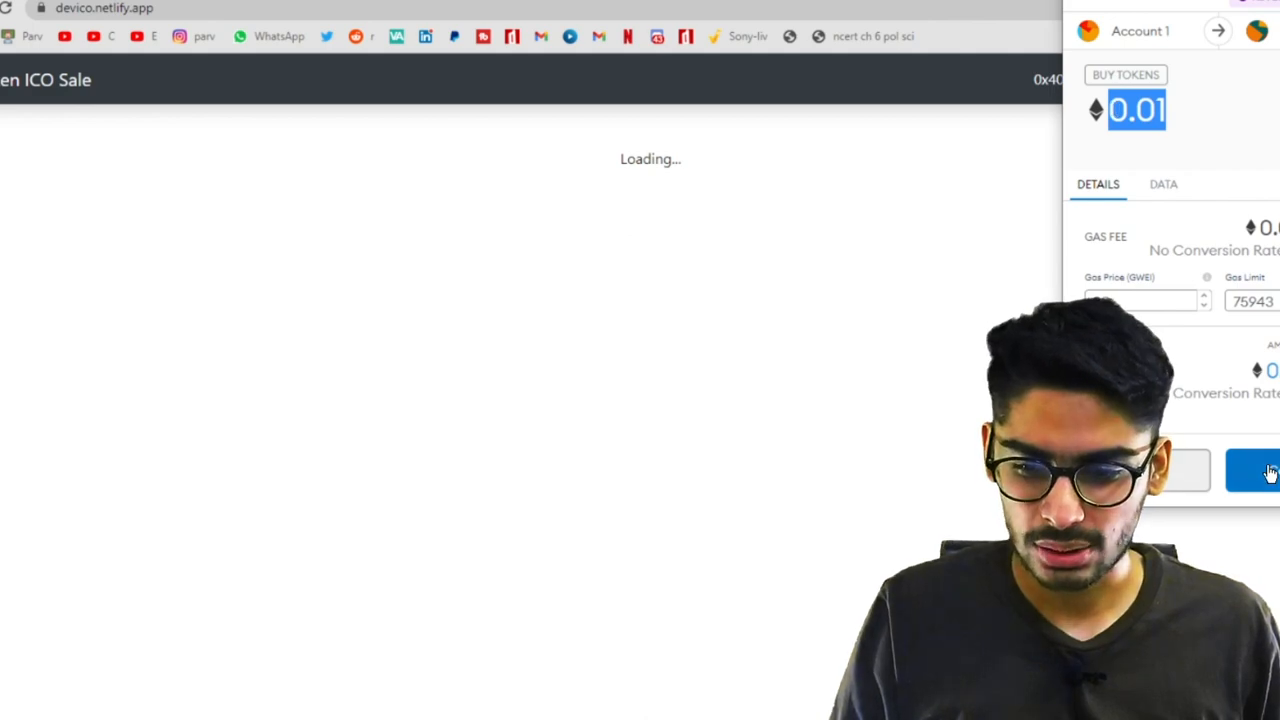
click(1251, 470)
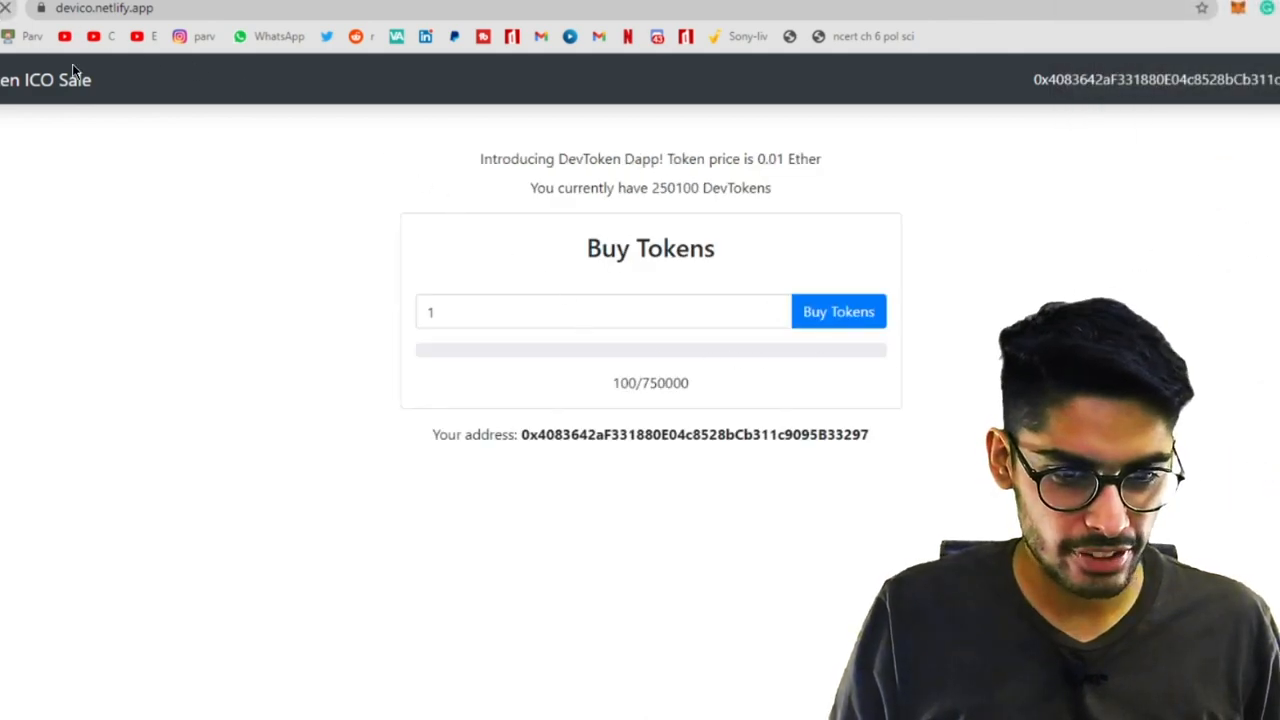
Reload the sale page to show 250101 DevTokens and 101/750000 sold
click(838, 311)
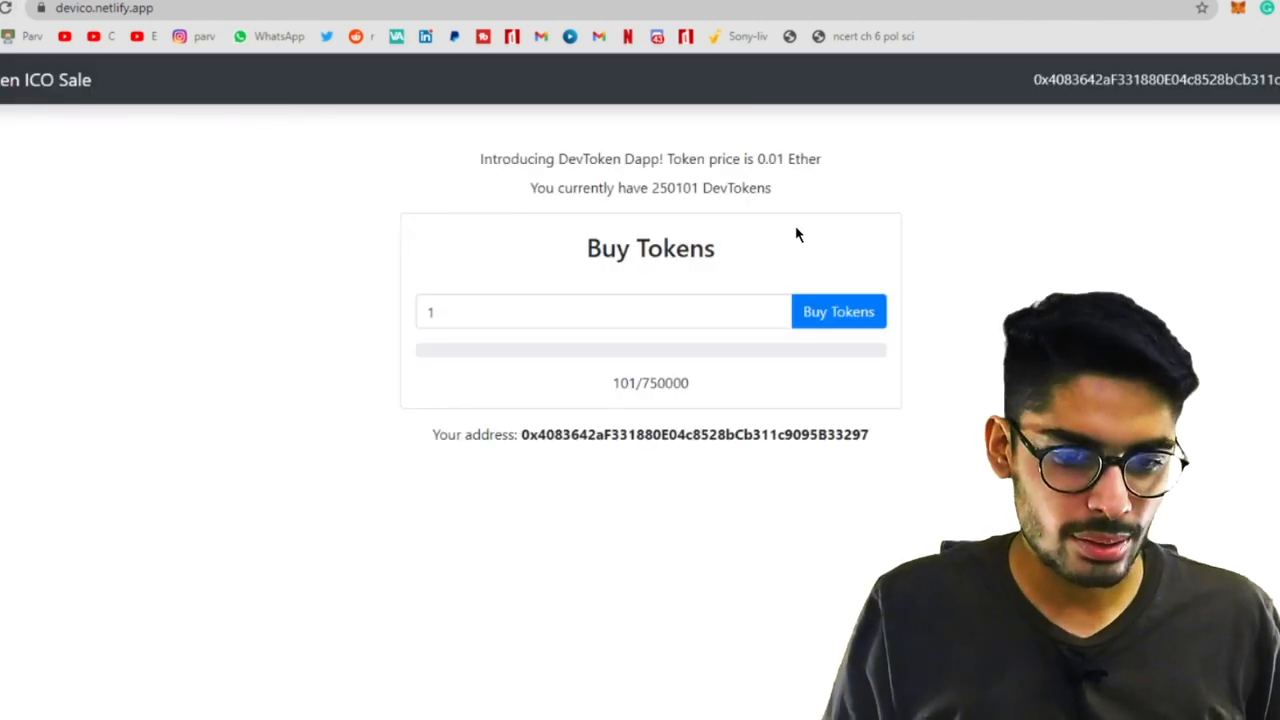
mouse_move(666, 179)
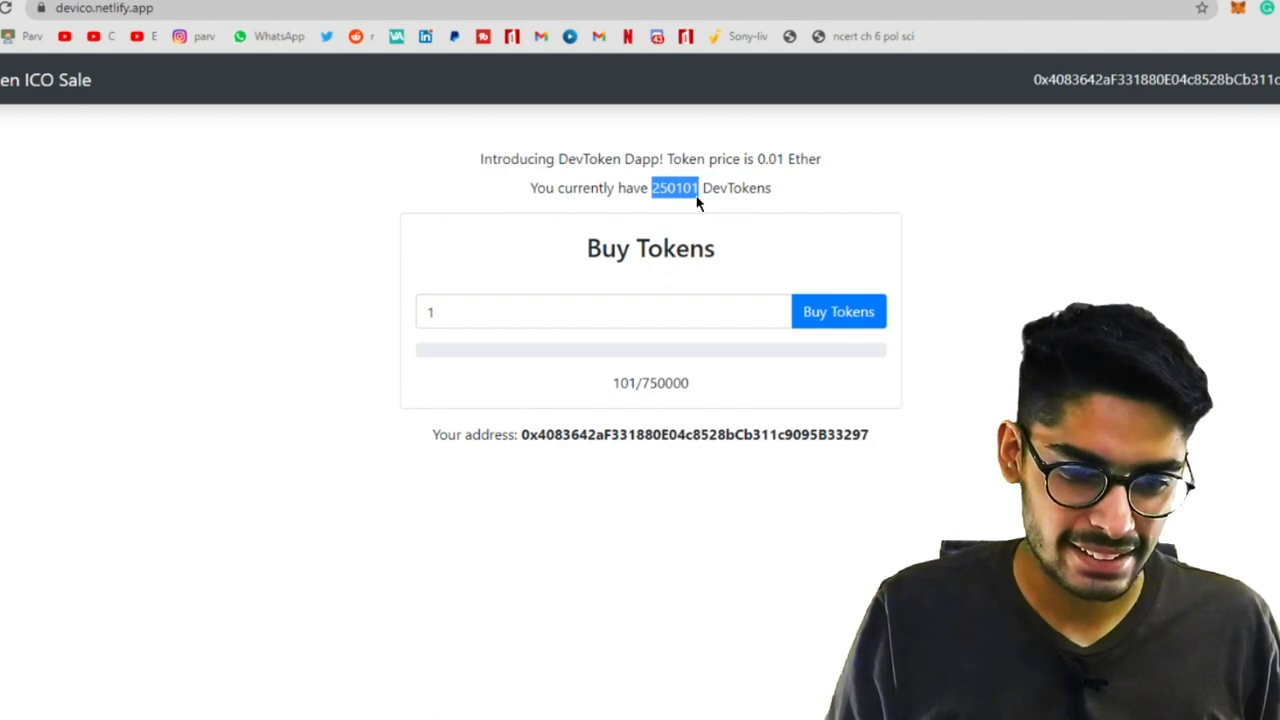
mouse_move(660, 188)
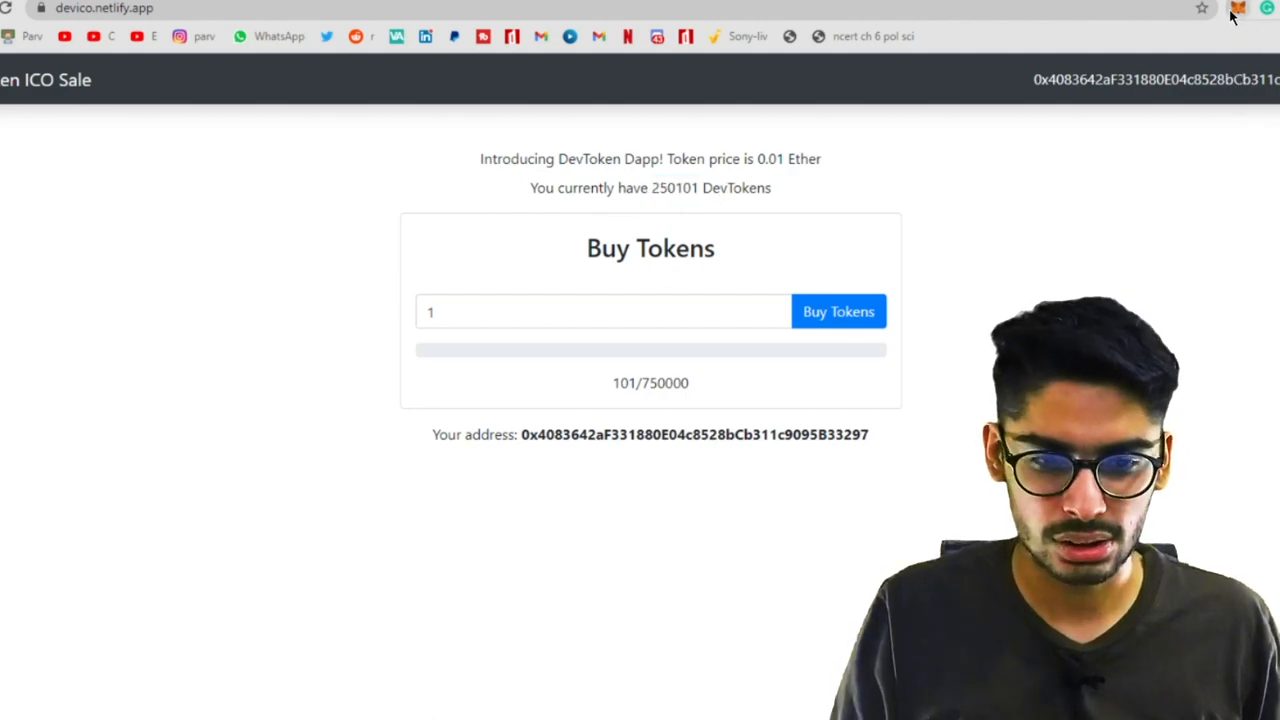
click(1239, 10)
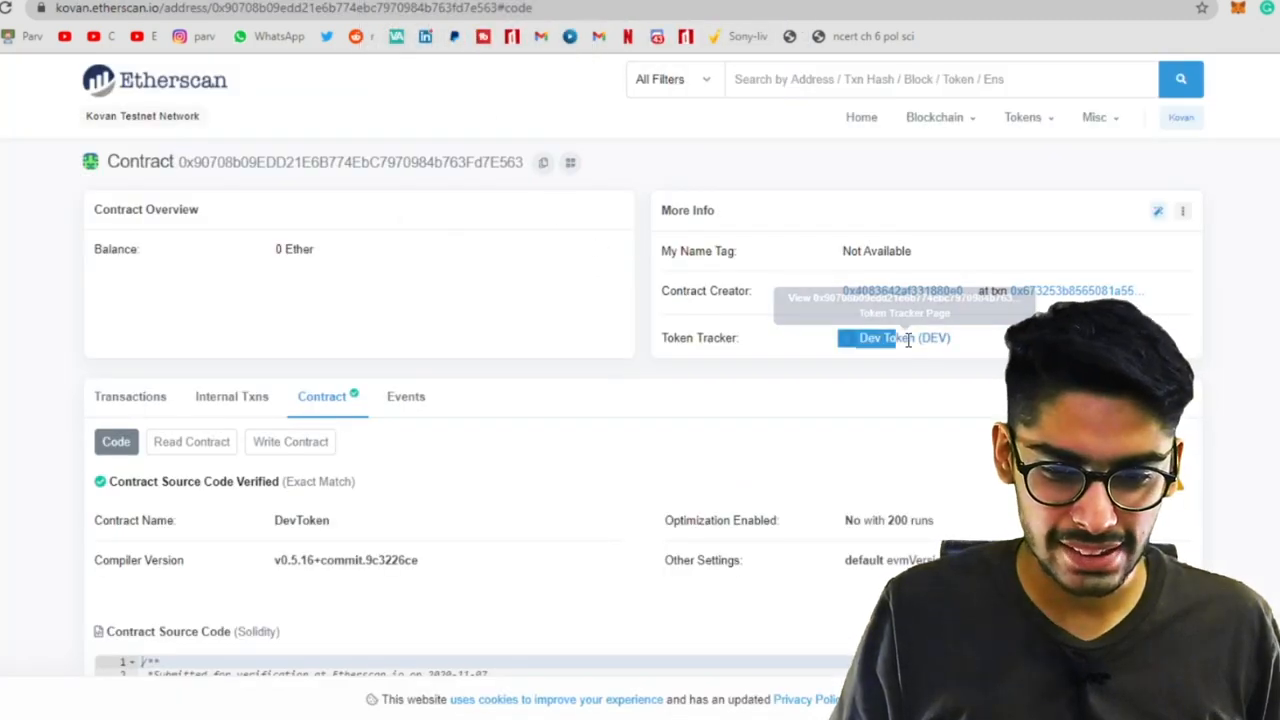
mouse_move(985, 350)
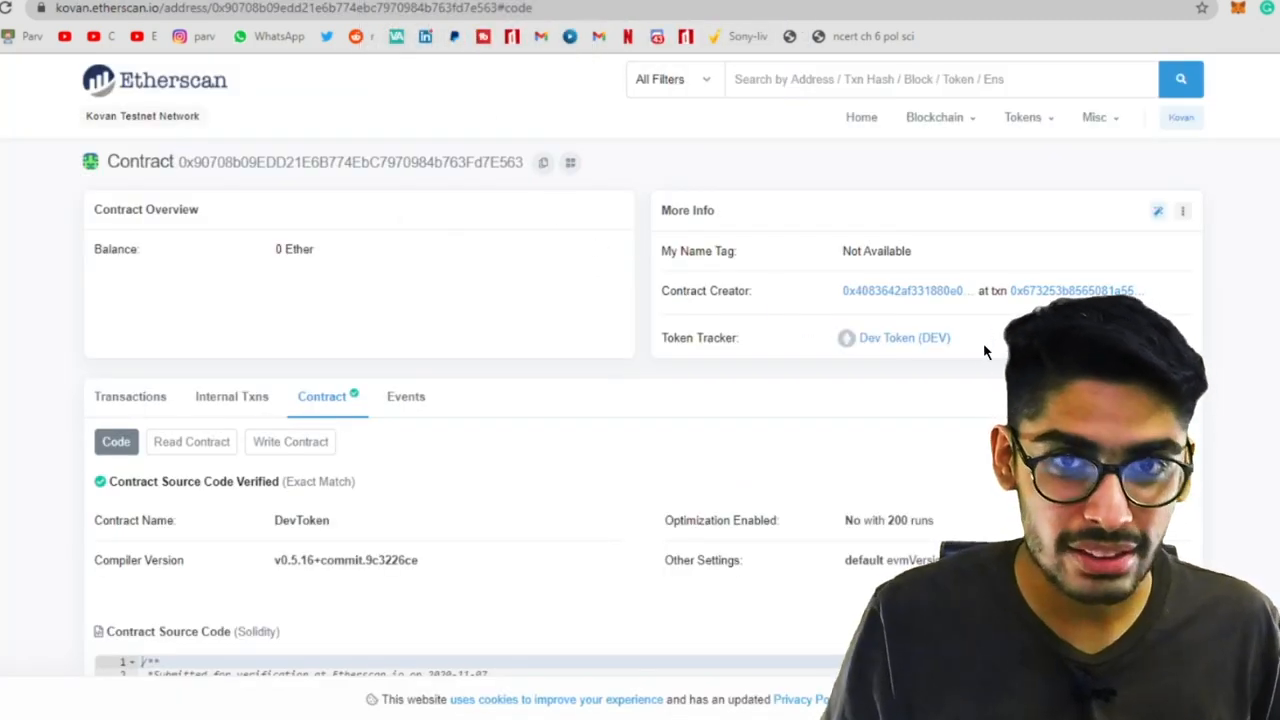
mouse_move(983, 331)
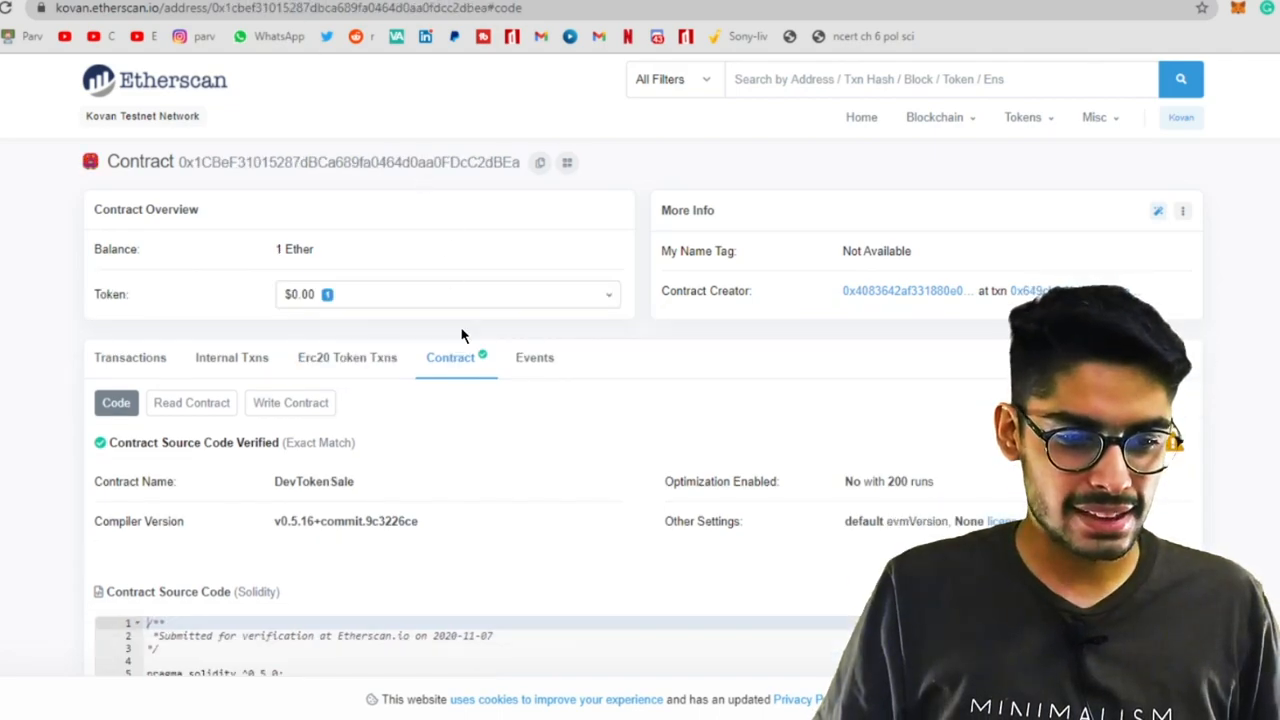
Open the Dev Token (DEV) tracker page listing its 3 transfers
scroll(down, 3)
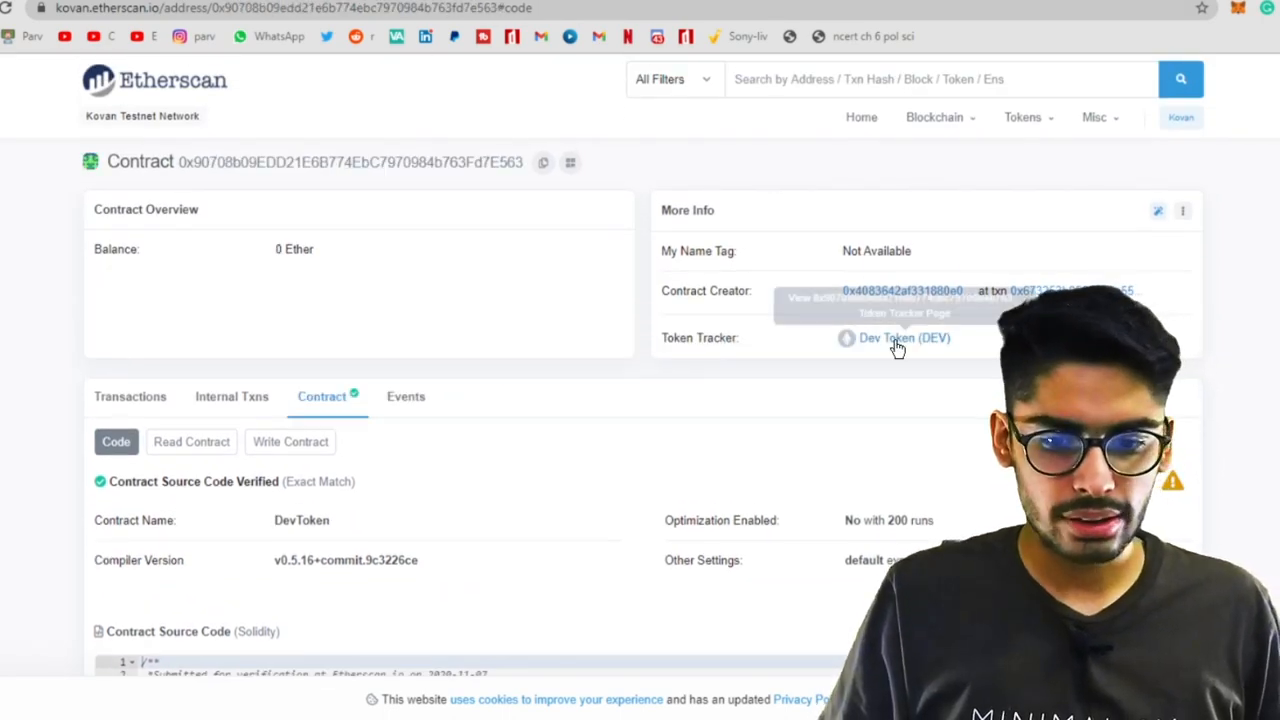
click(903, 337)
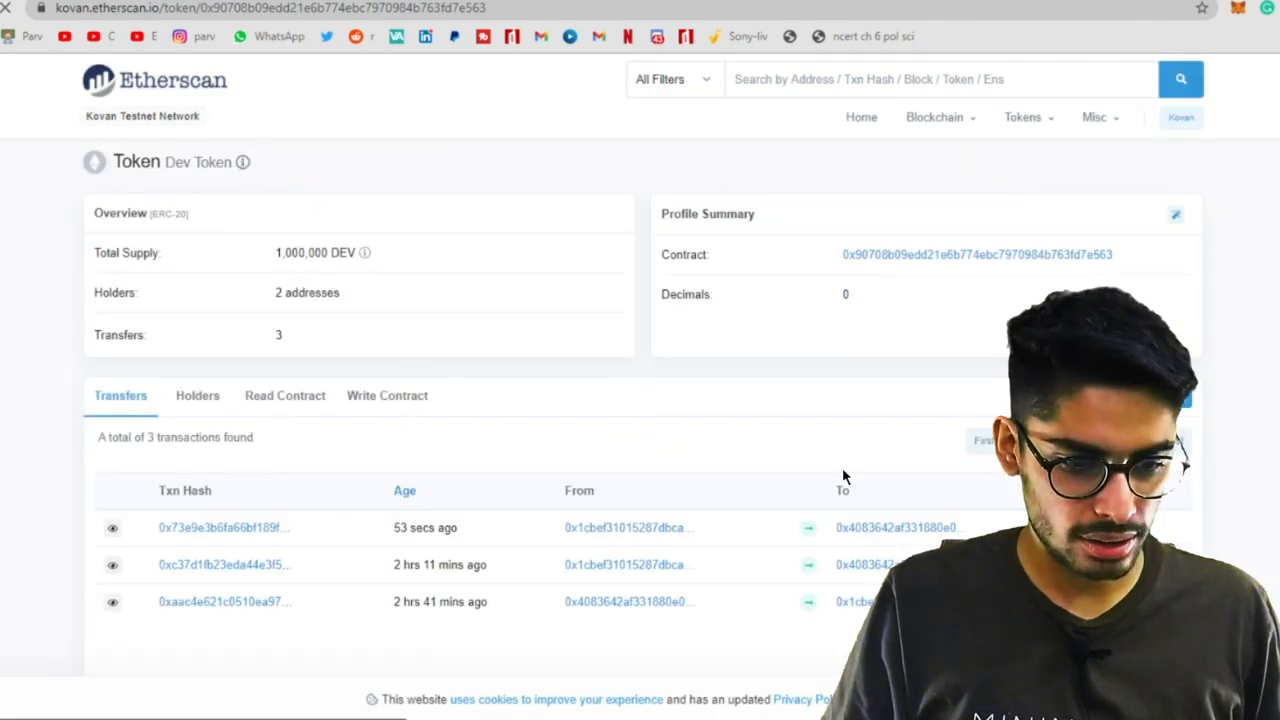
mouse_move(147, 489)
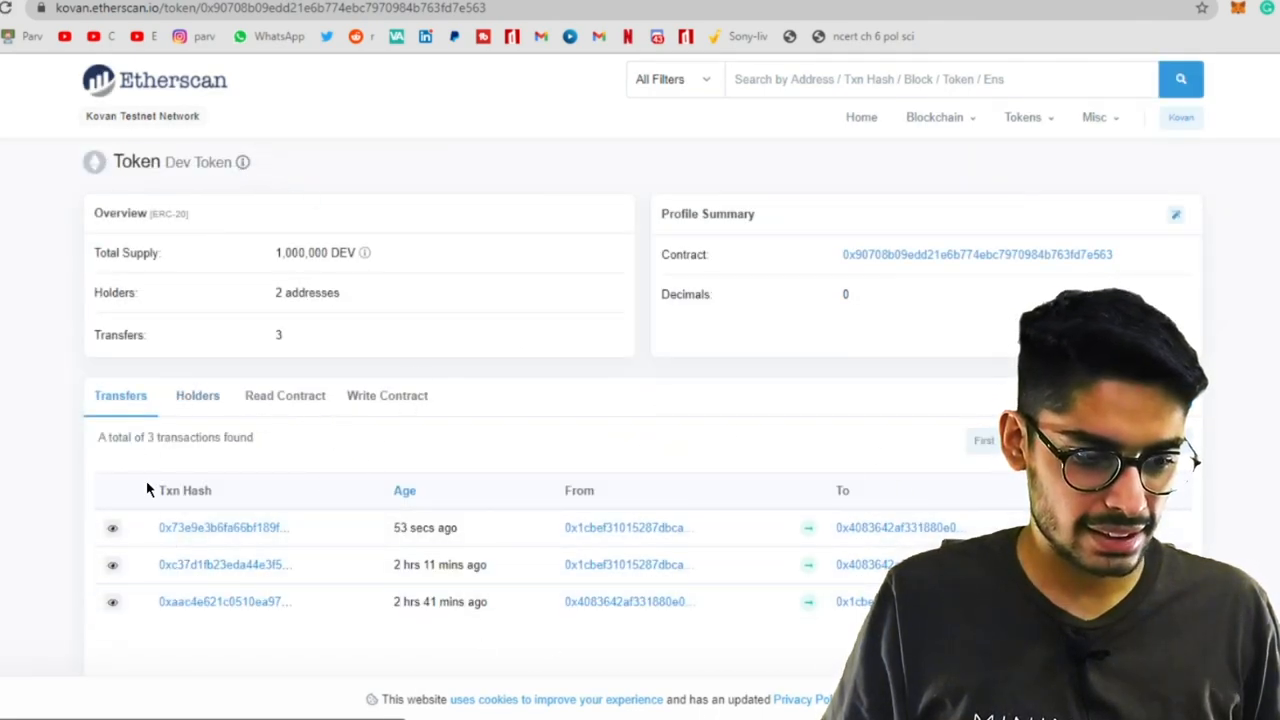